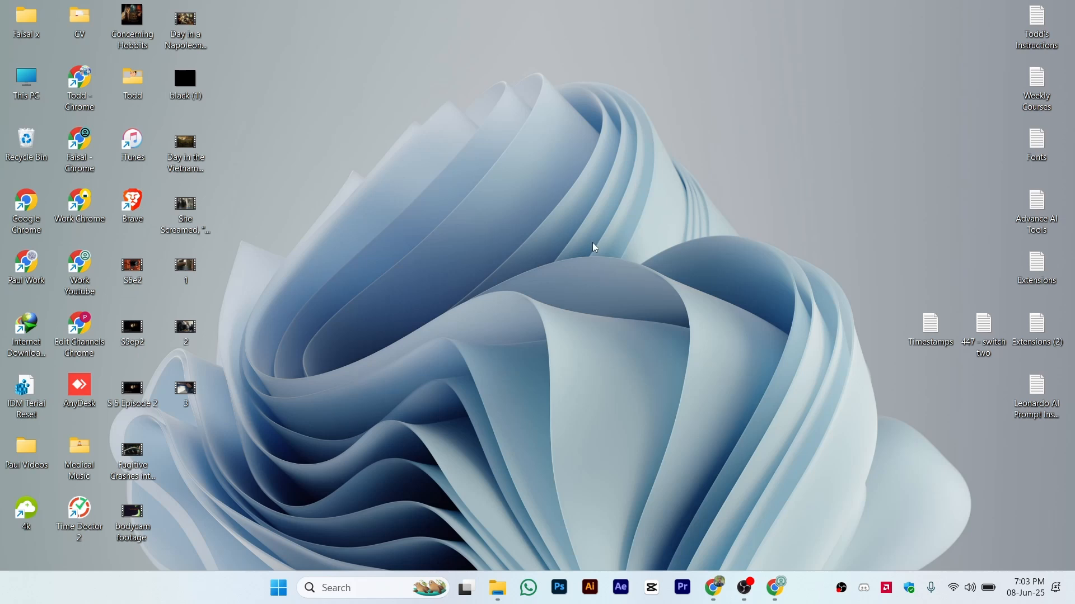
- Launch Brave from the desktop shortcut and show its main menu
left_click(132, 204)
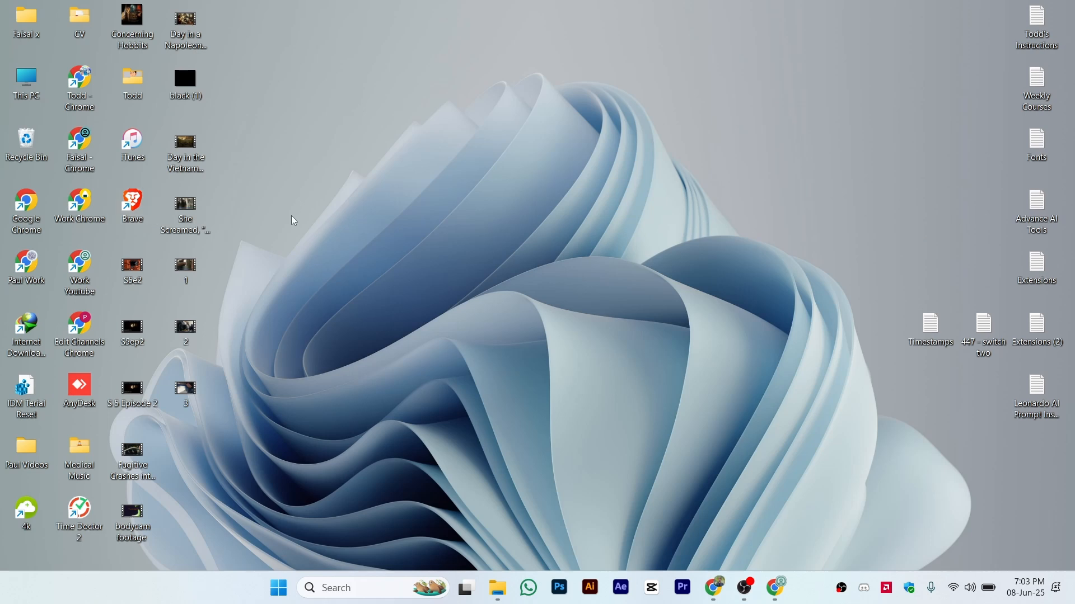
mouse_move(133, 203)
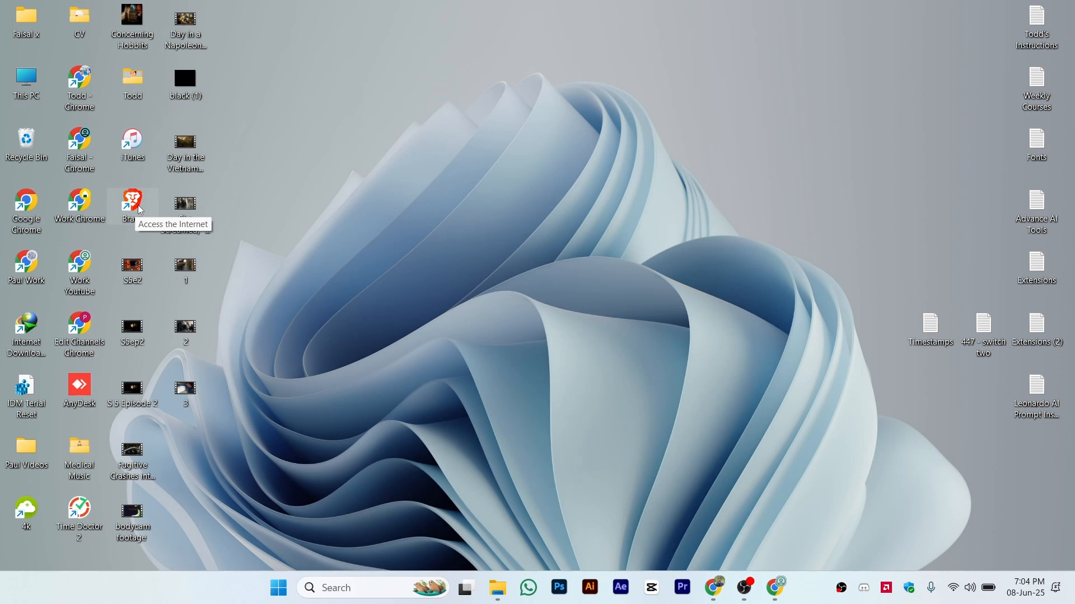
mouse_move(297, 211)
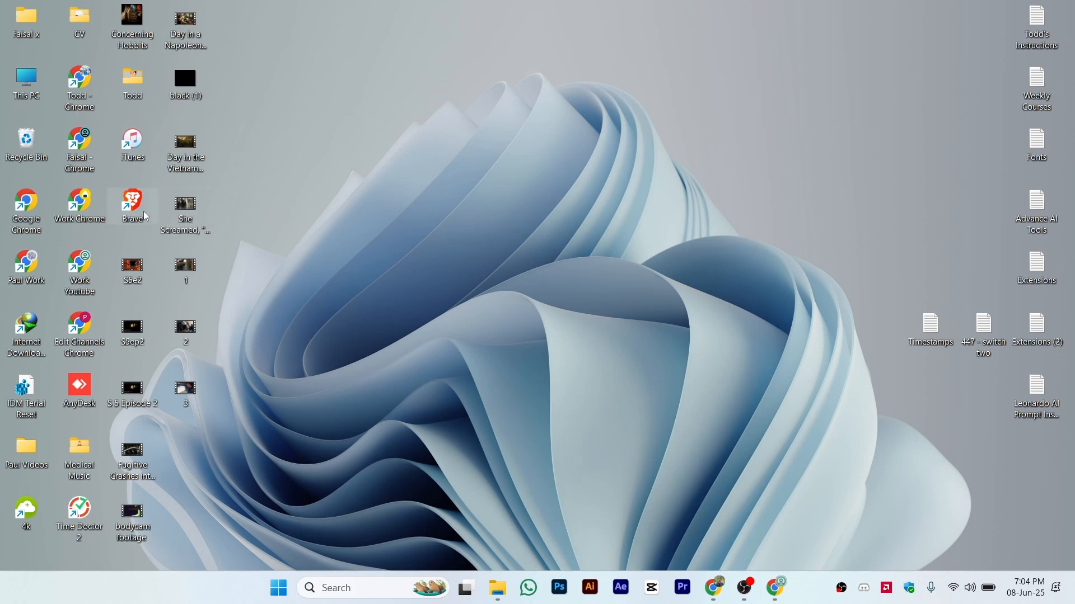
double_click(132, 202)
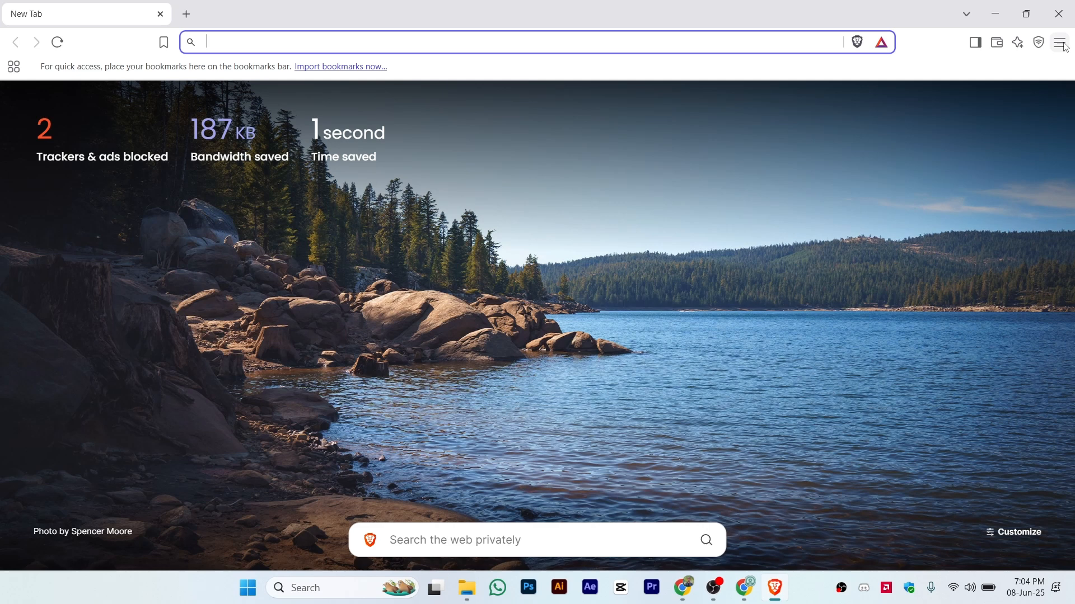
left_click(1058, 42)
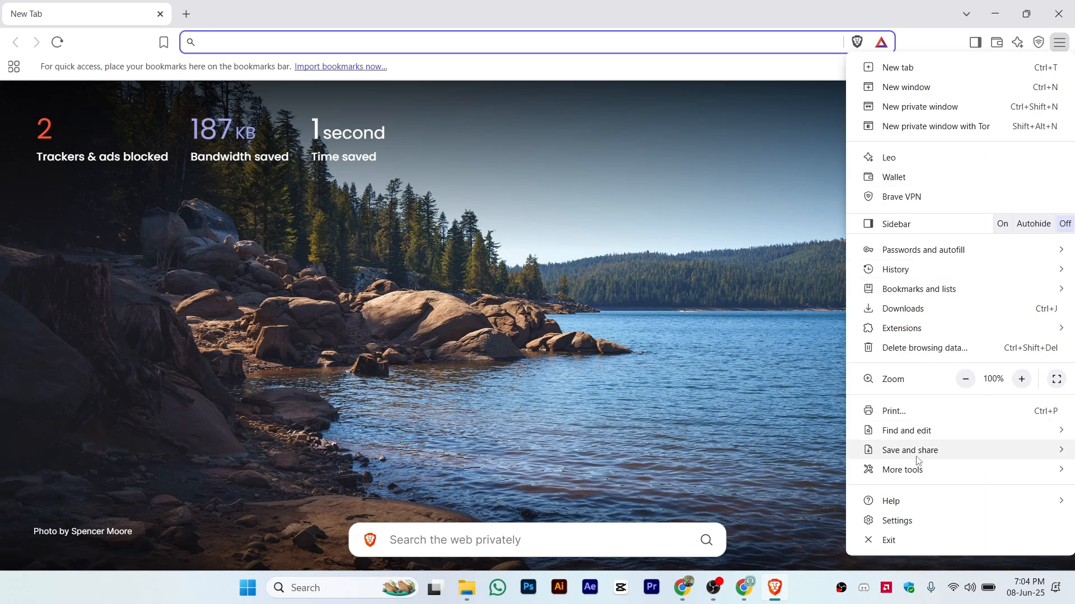
mouse_move(896, 520)
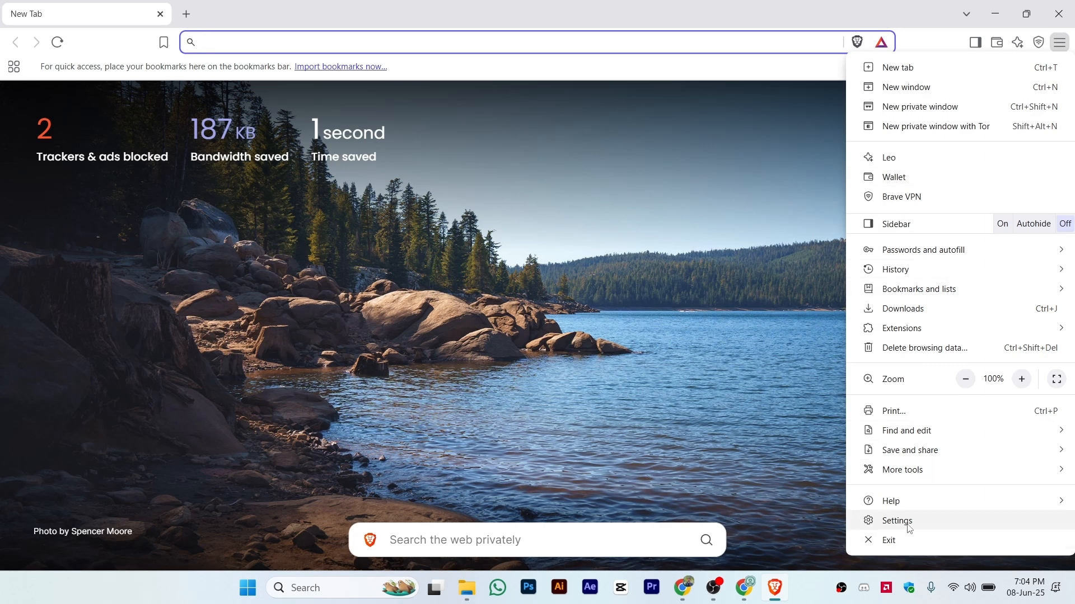
- Go from the main menu's Settings to the Sync page in the sidebar
left_click(897, 520)
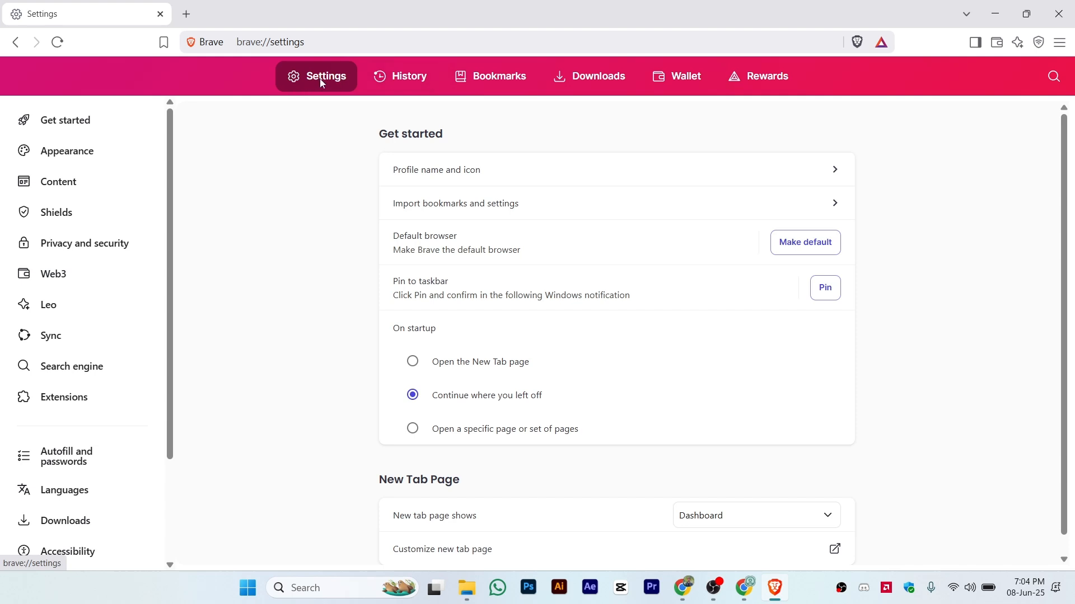
scroll("down", 3)
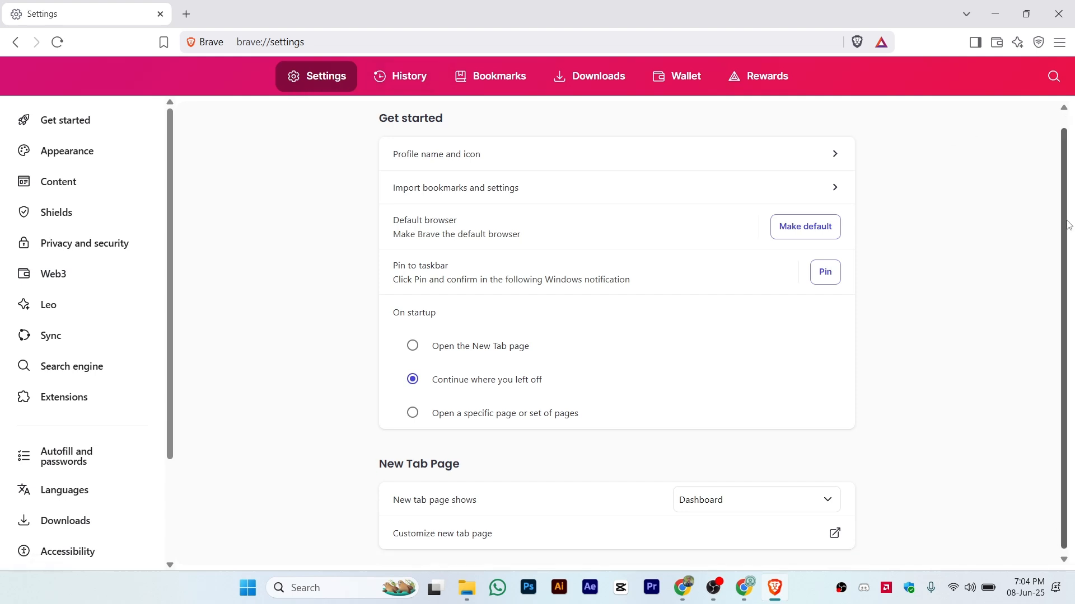
scroll("down", 3)
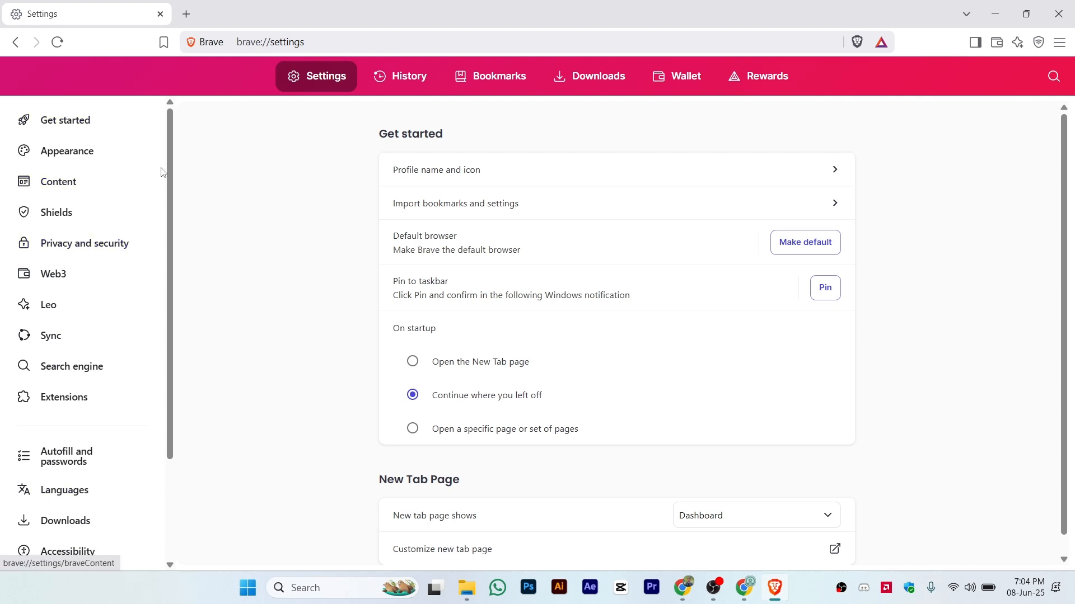
scroll("down", 3)
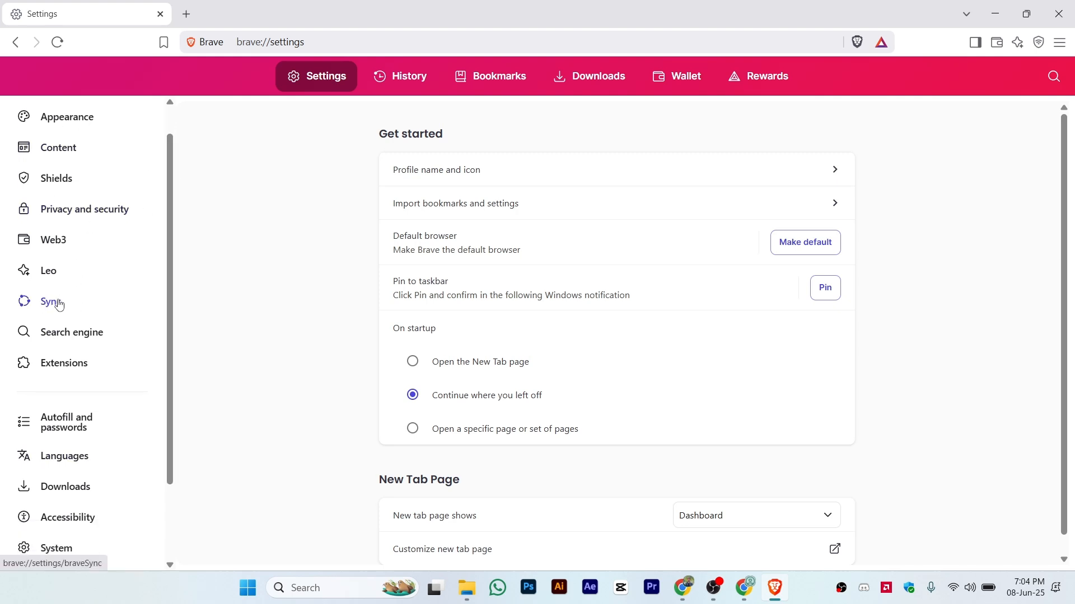
left_click(49, 302)
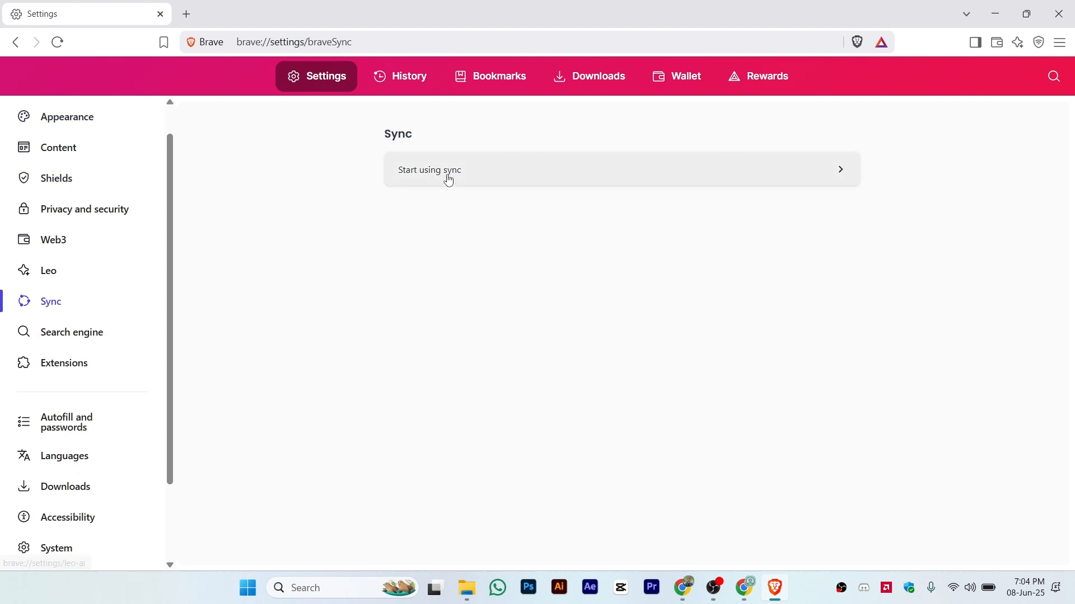
- Choose 'Start using sync' to reach the Sync Setup page
left_click(429, 170)
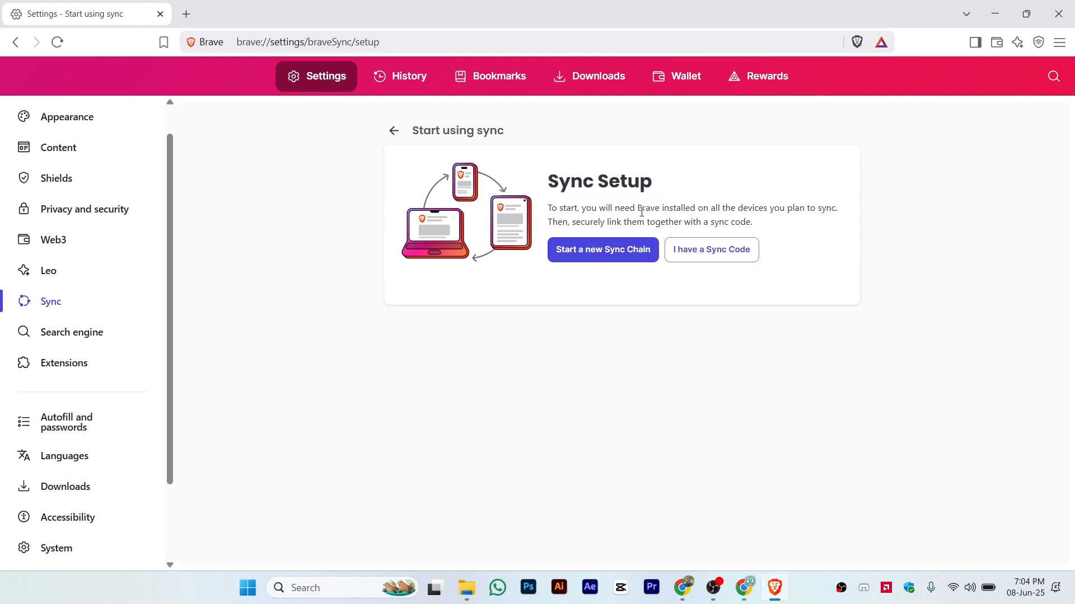
left_click_drag(736, 208, 803, 208)
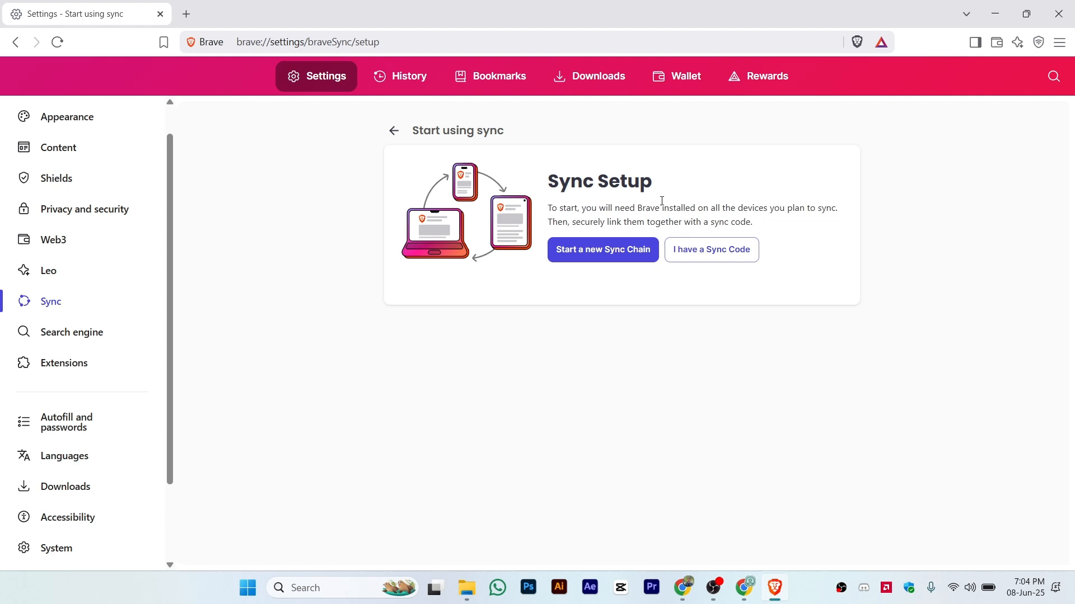
mouse_move(603, 249)
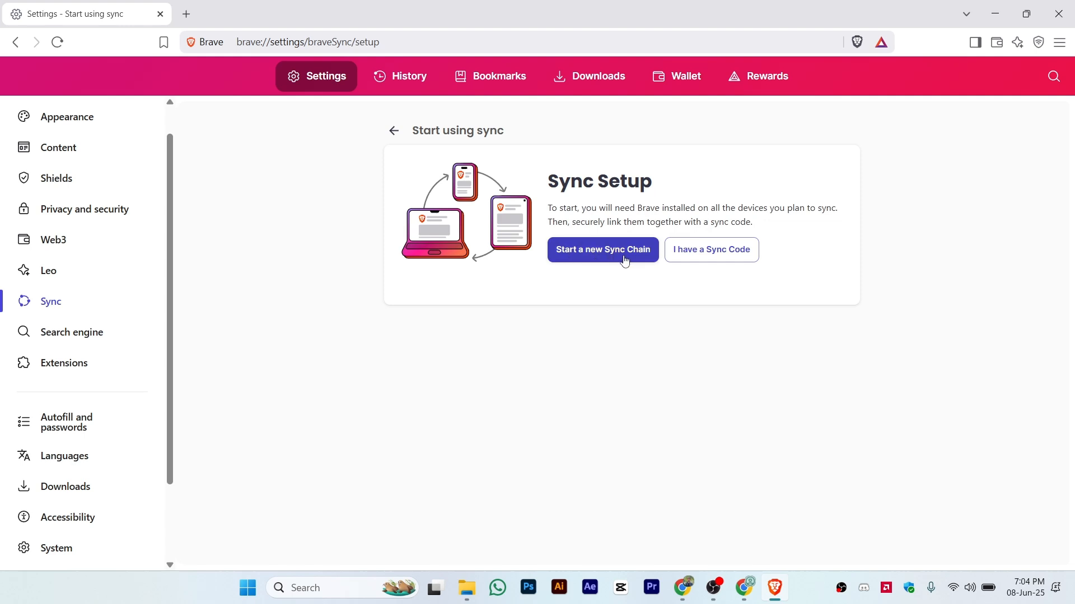
- Start a Phone/Tablet sync chain, copy its 25-word code, and close the dialog
left_click(603, 250)
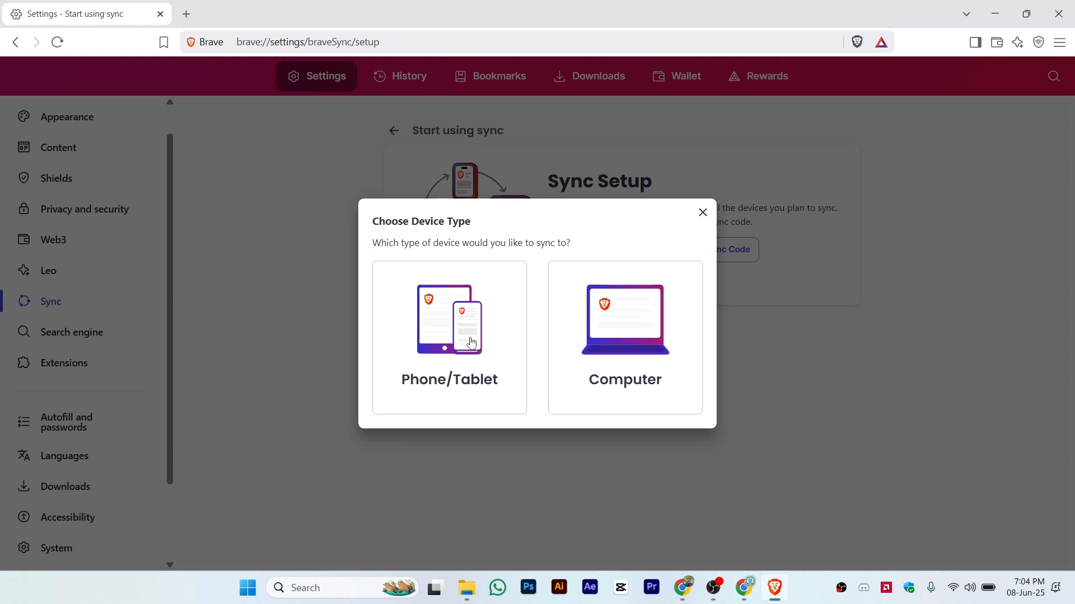
left_click(449, 337)
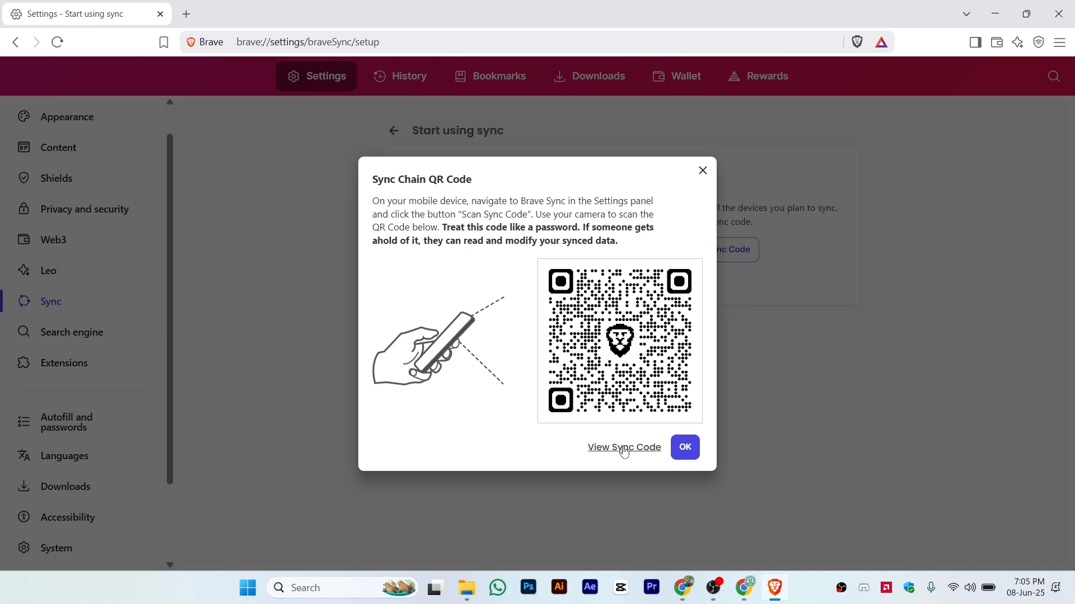
left_click(623, 446)
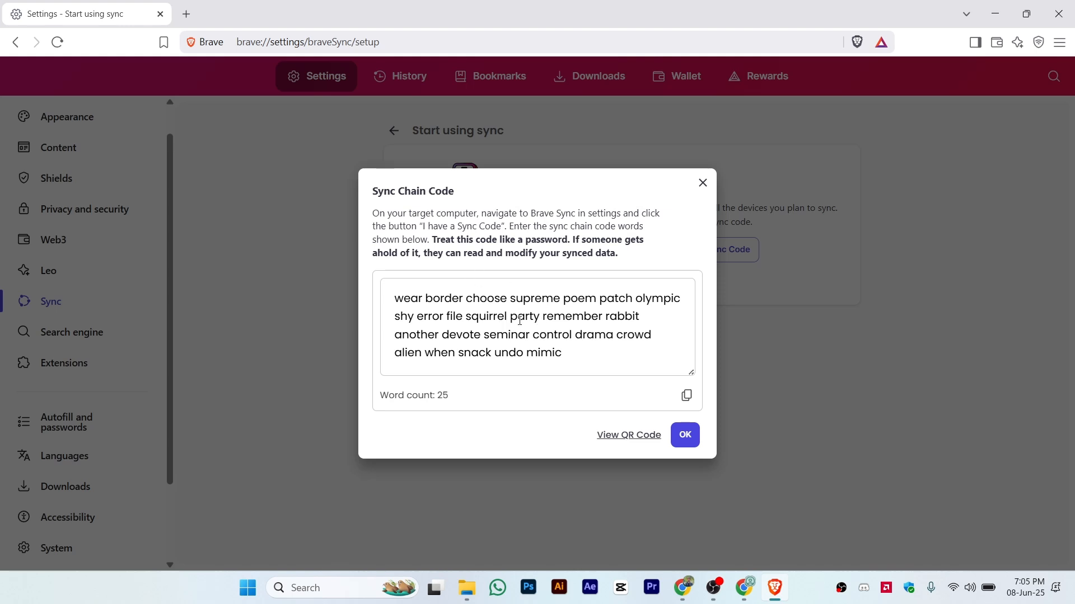
left_click(685, 395)
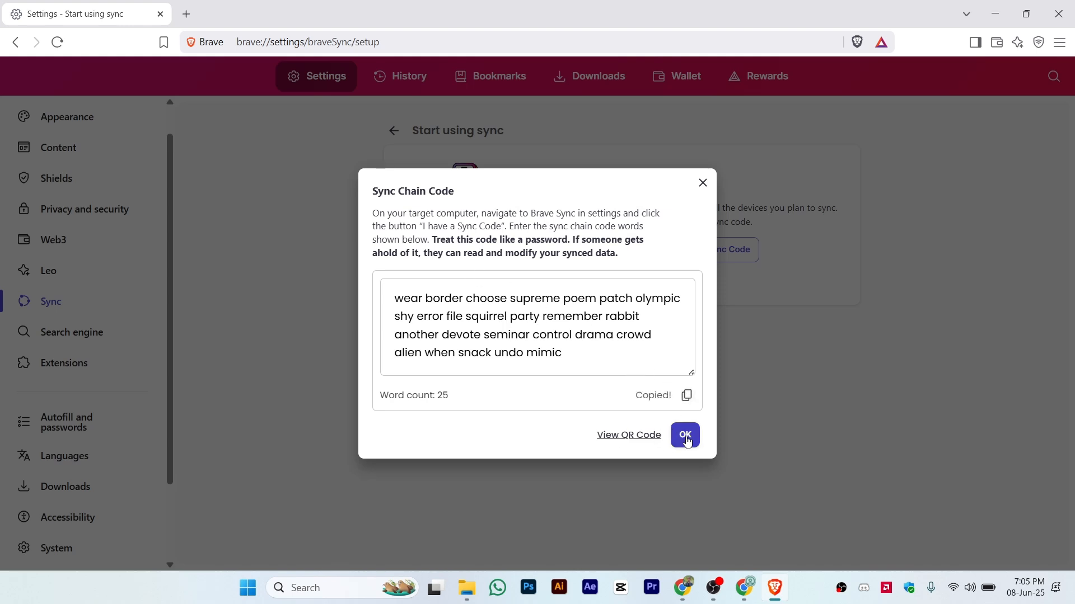
left_click(684, 435)
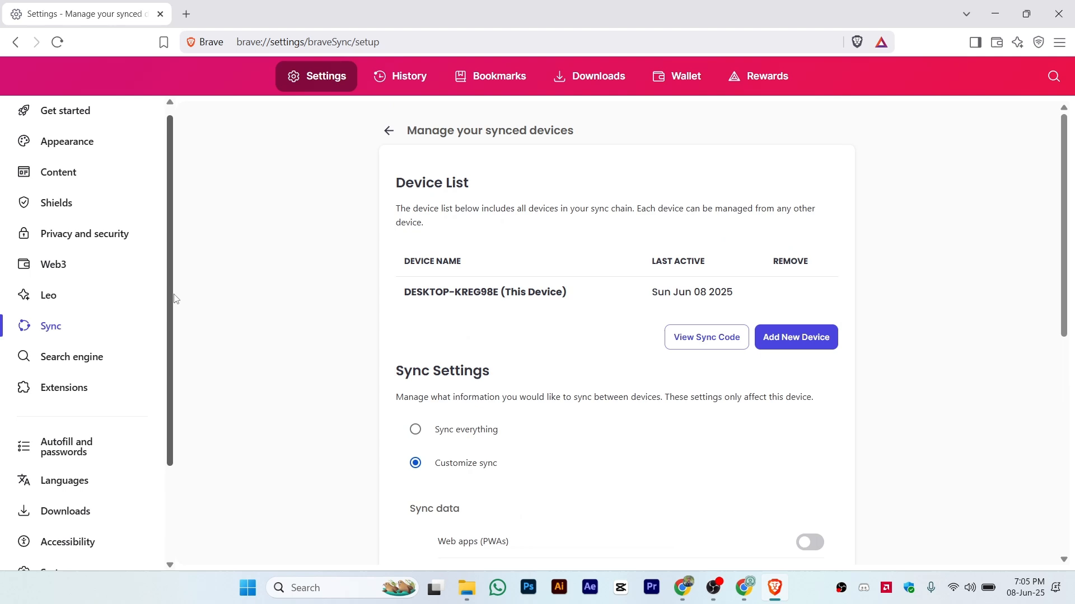
- Leave the sync chain and confirm with OK
left_click(388, 131)
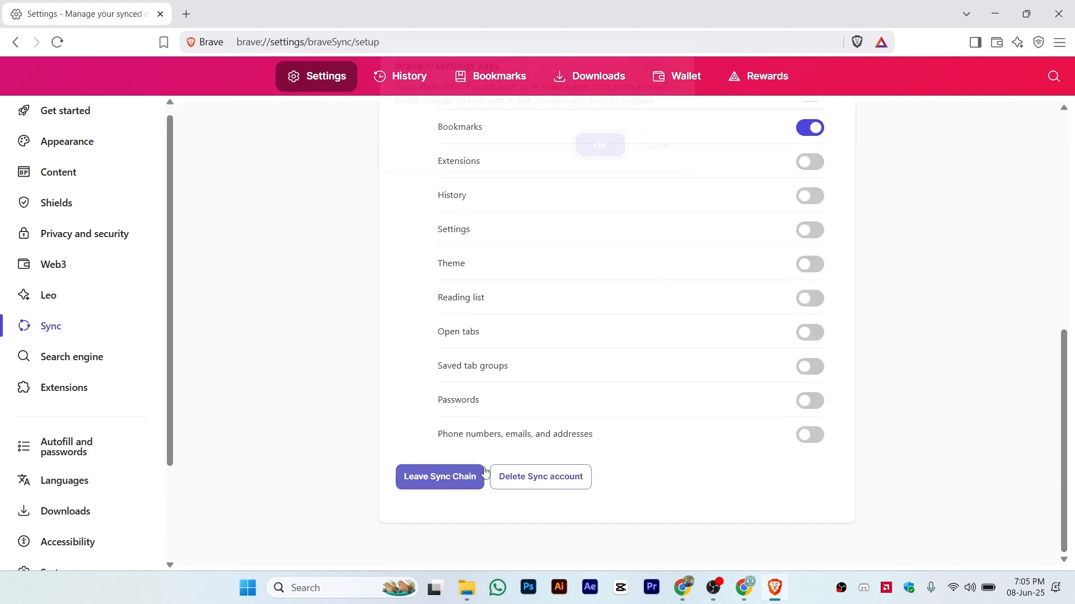
left_click(599, 146)
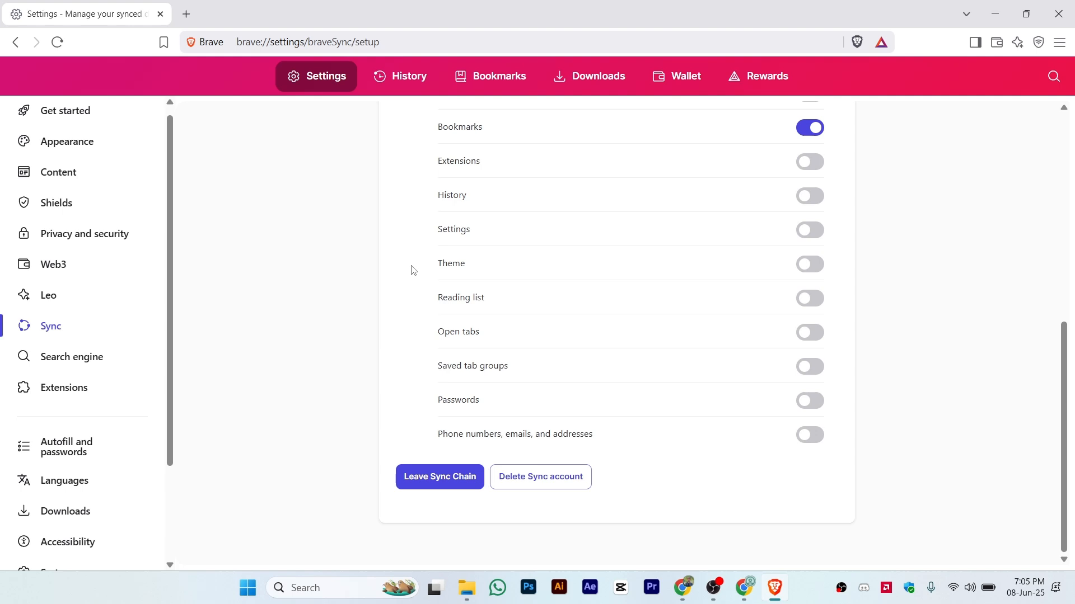
left_click(440, 476)
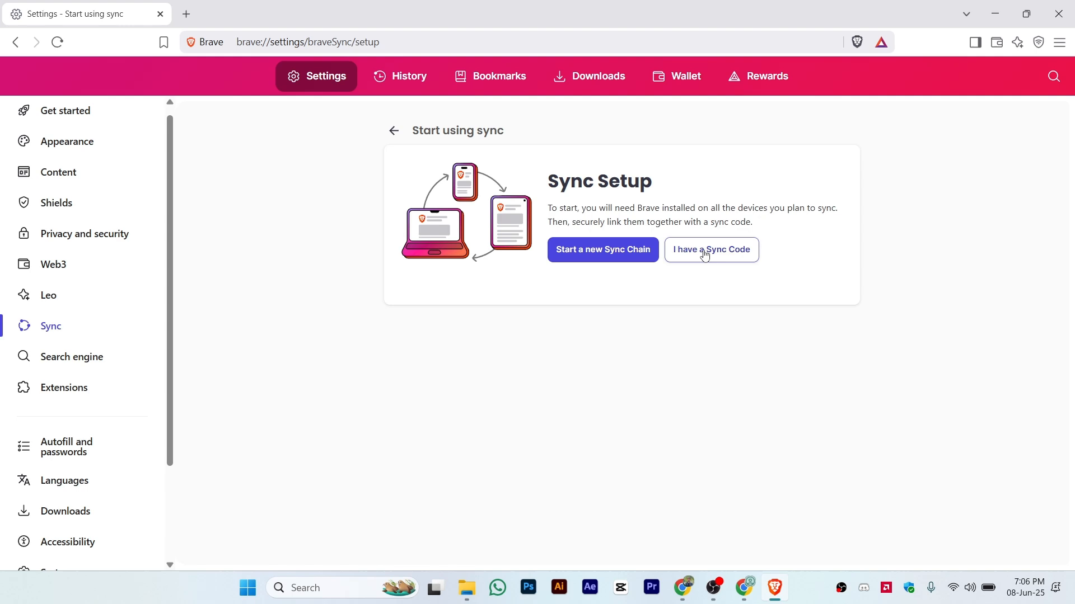
mouse_move(591, 190)
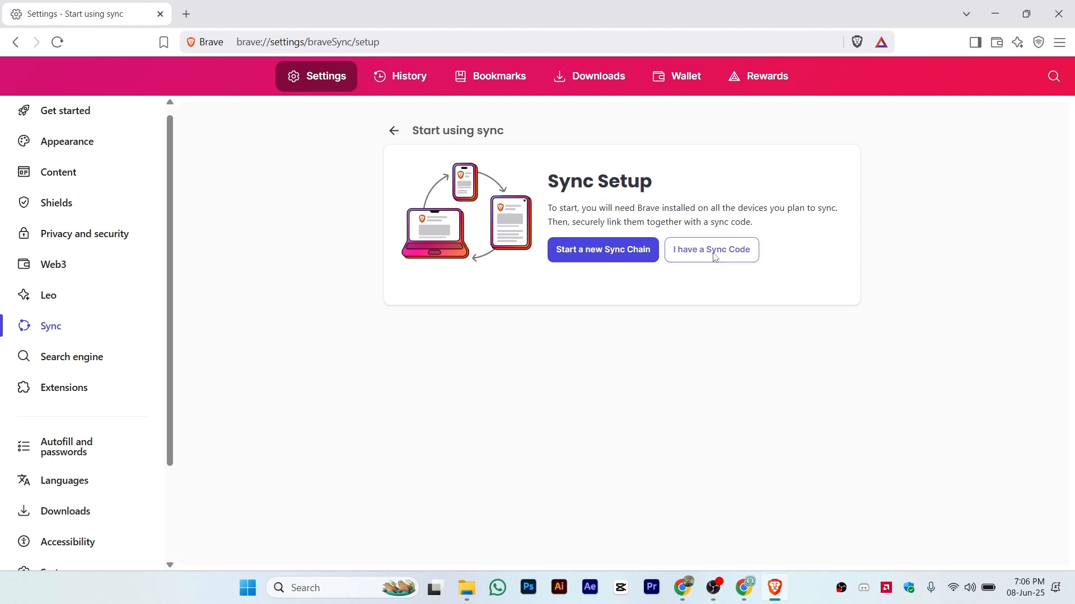
left_click(711, 250)
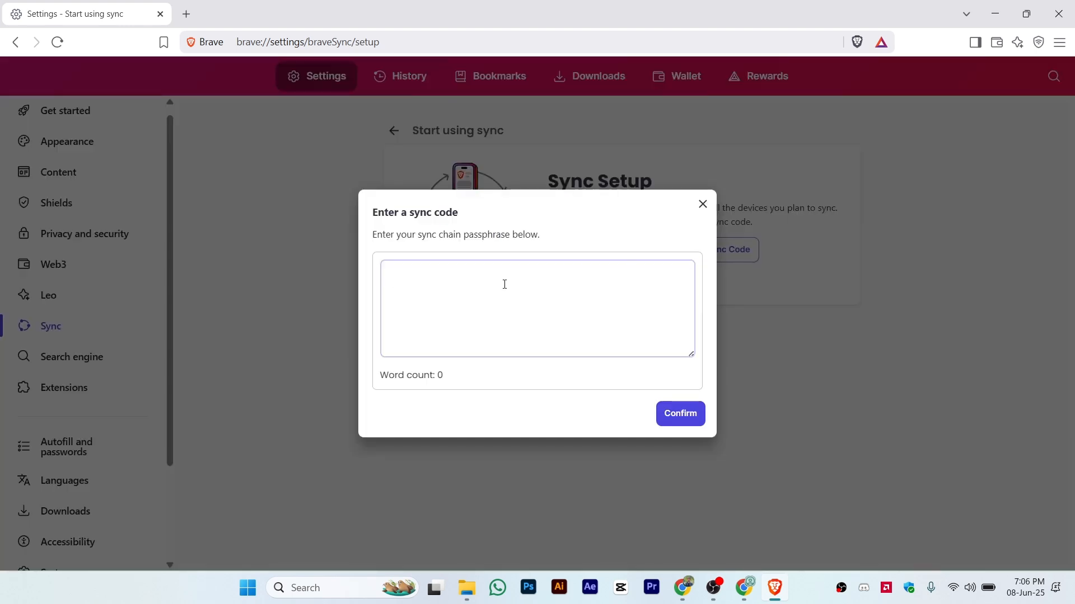
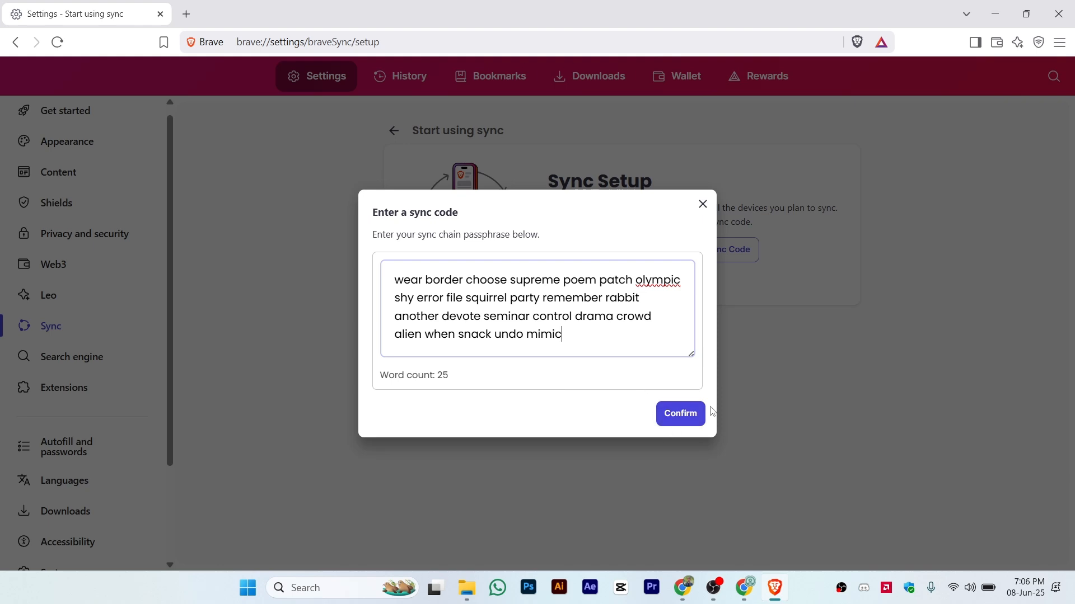
left_click(679, 413)
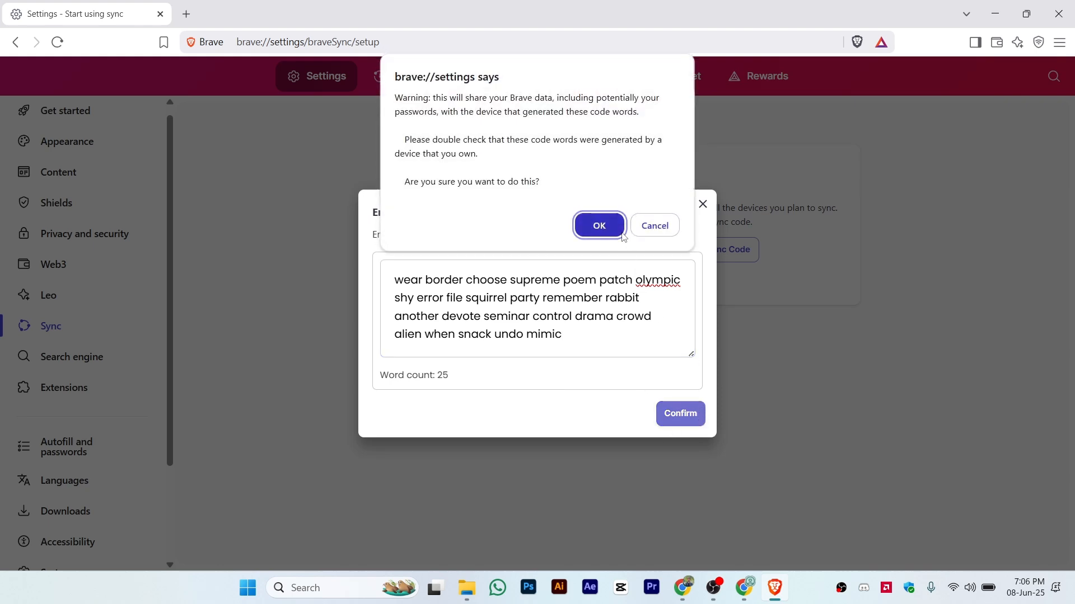
left_click(598, 226)
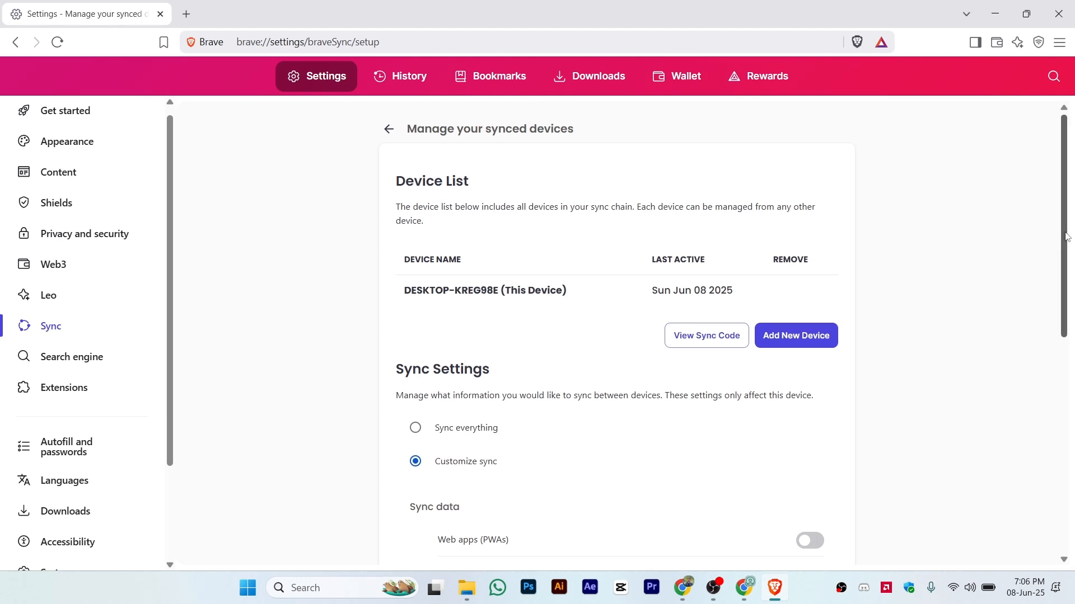
- Scroll the synced-devices page to check this computer is listed
scroll("down", 3)
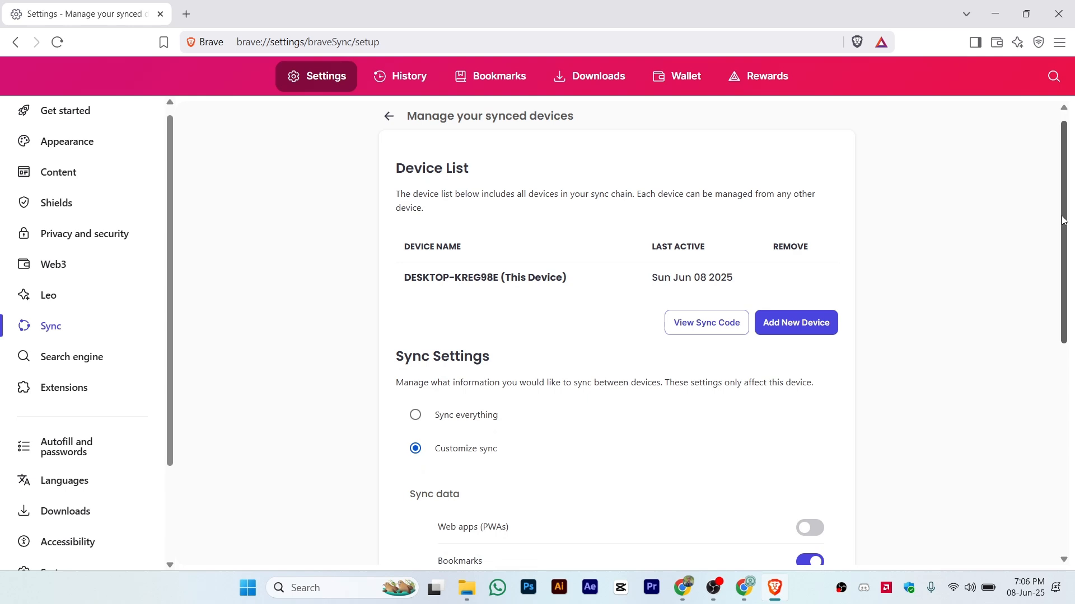
scroll("down", 3)
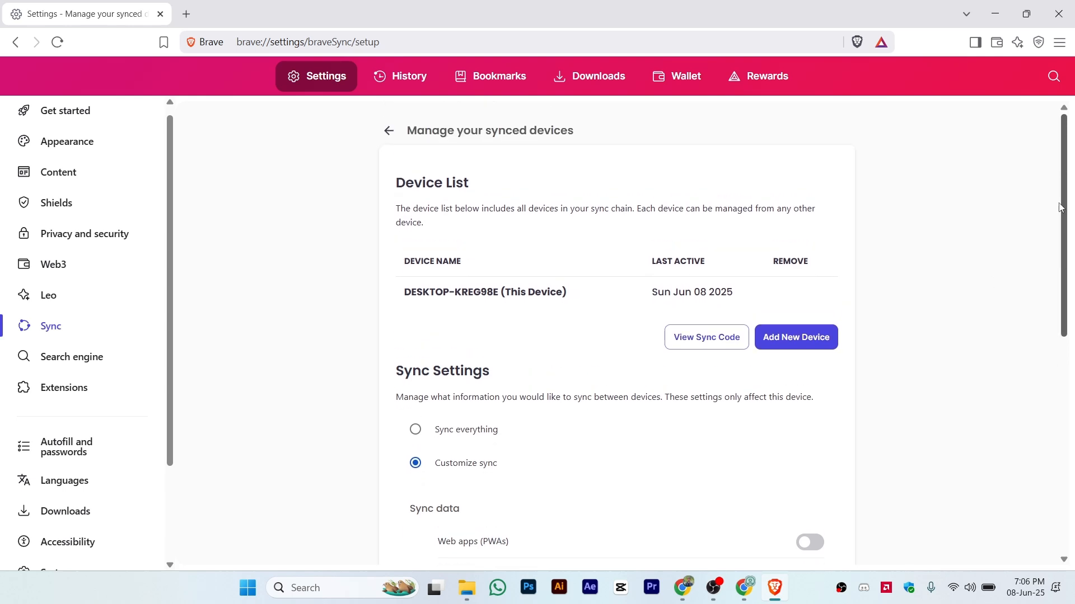
scroll("down", 3)
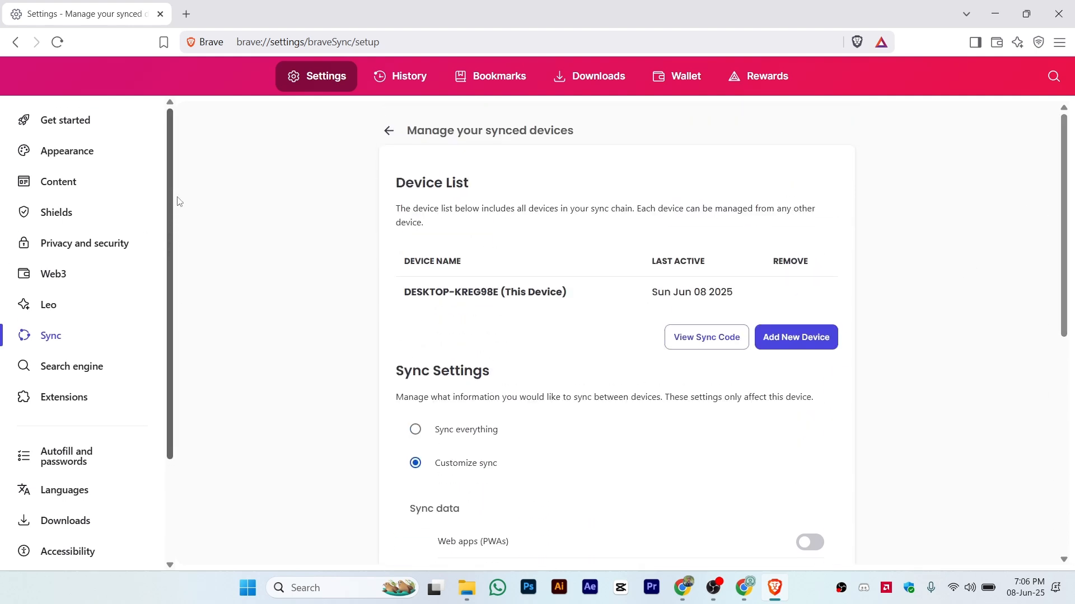
mouse_move(195, 205)
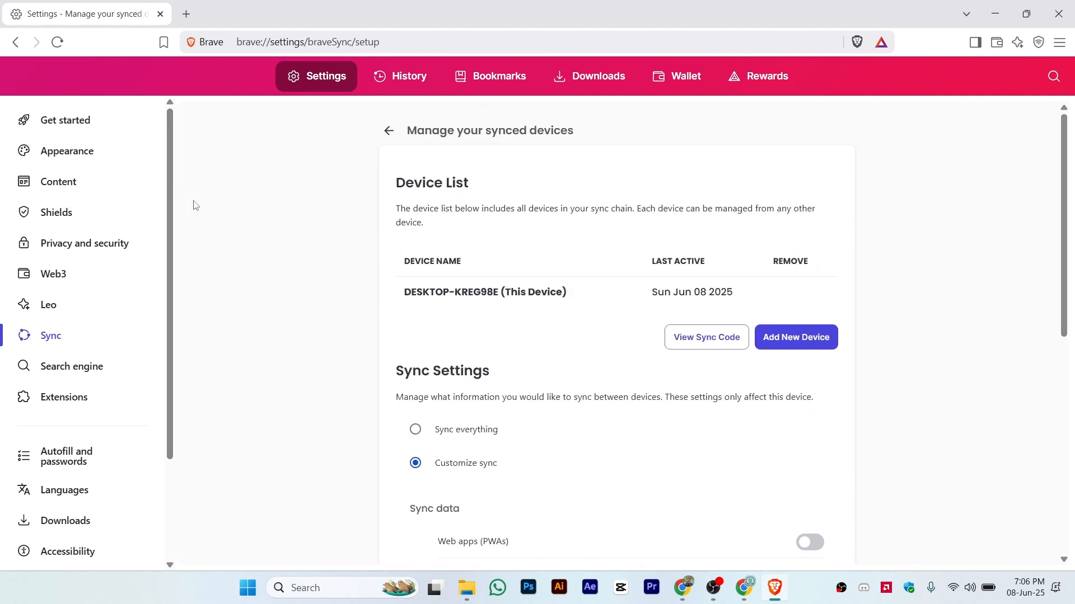